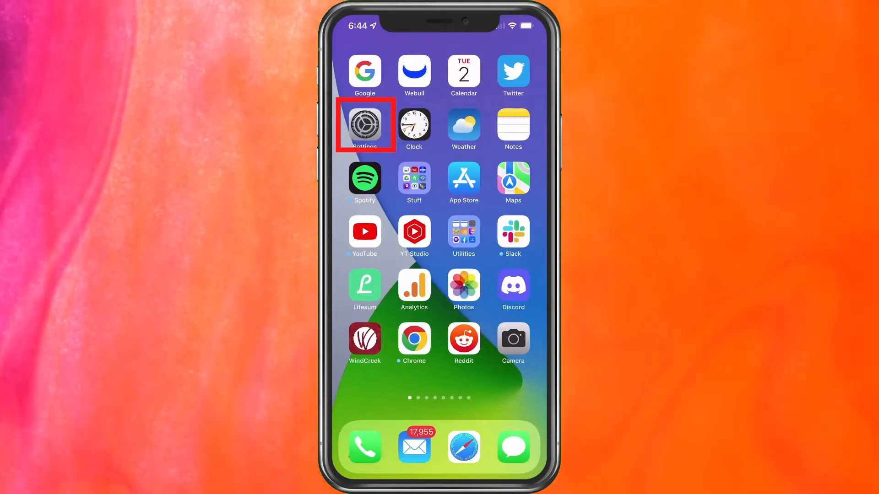
Reach Settings > General > Transfer or Reset iPhone and show its reset options
click(364, 123)
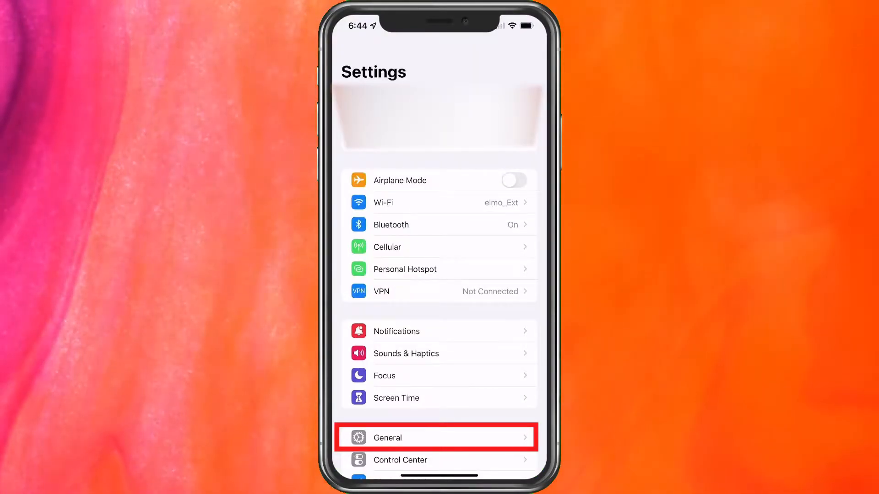
click(438, 437)
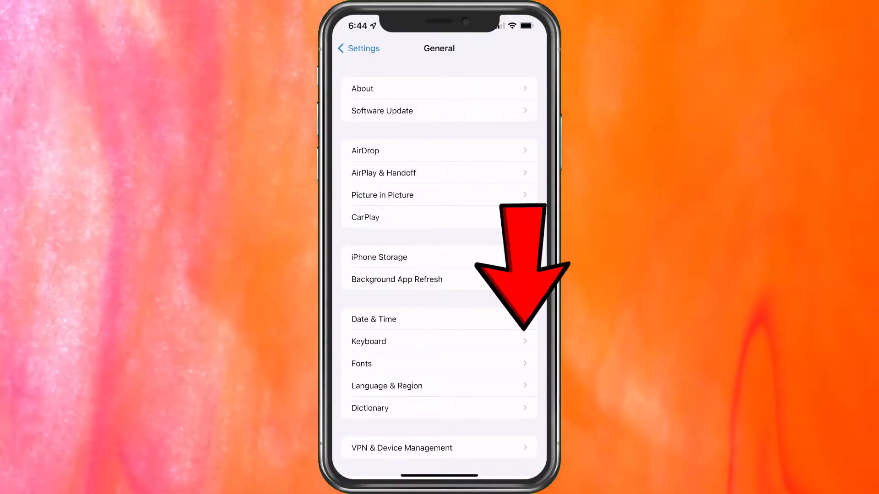
scroll(down, 3)
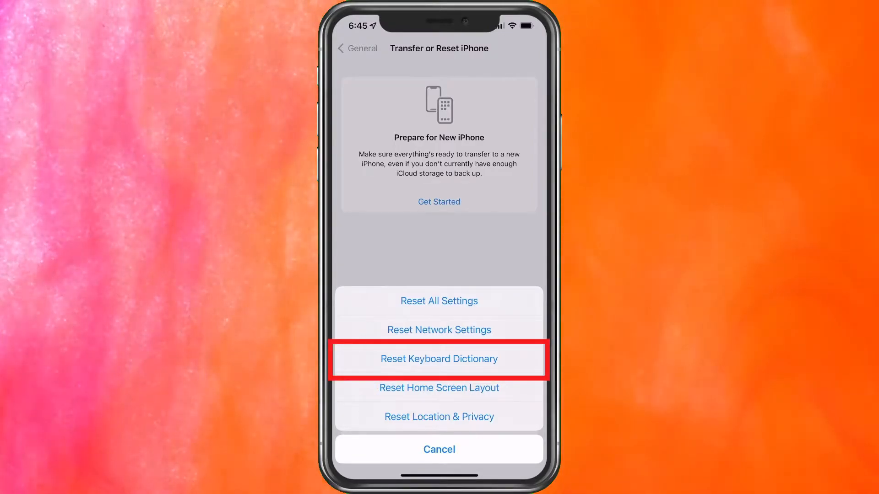
click(439, 387)
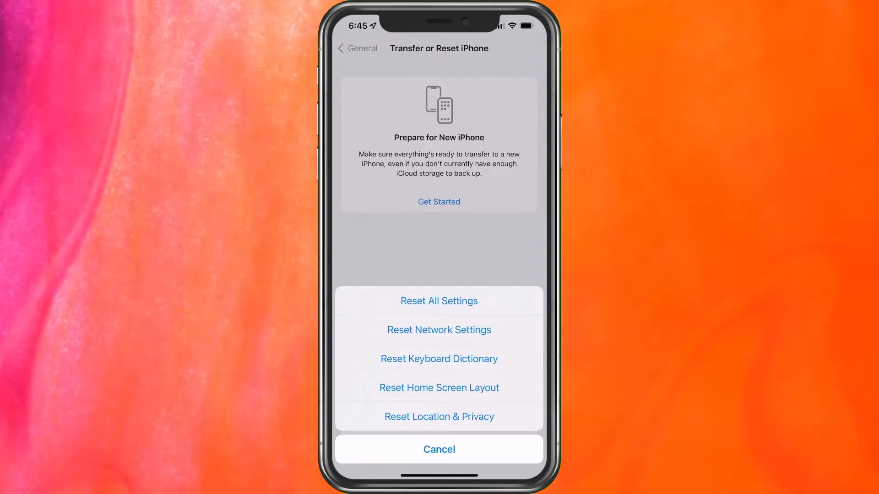
Review the Reset All Settings option, then dismiss the reset action sheet
click(439, 301)
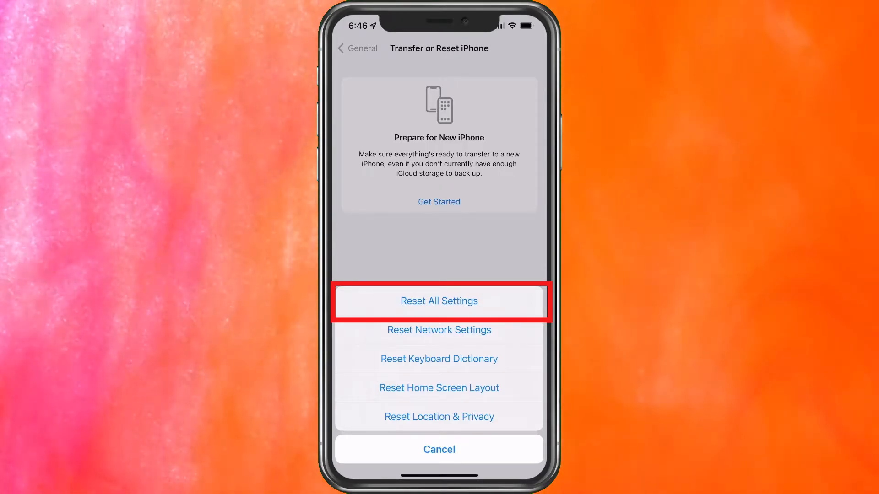
click(438, 301)
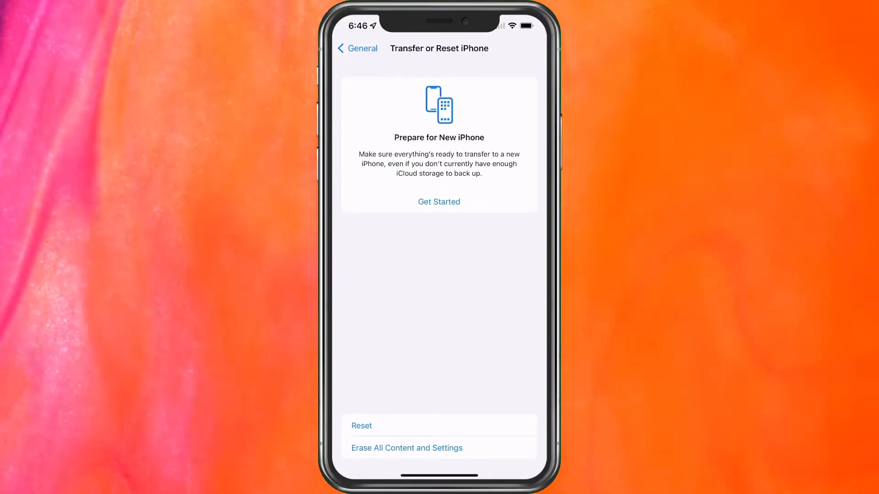
Return from General to the top-level Settings list with the Apple ID row on top
click(439, 448)
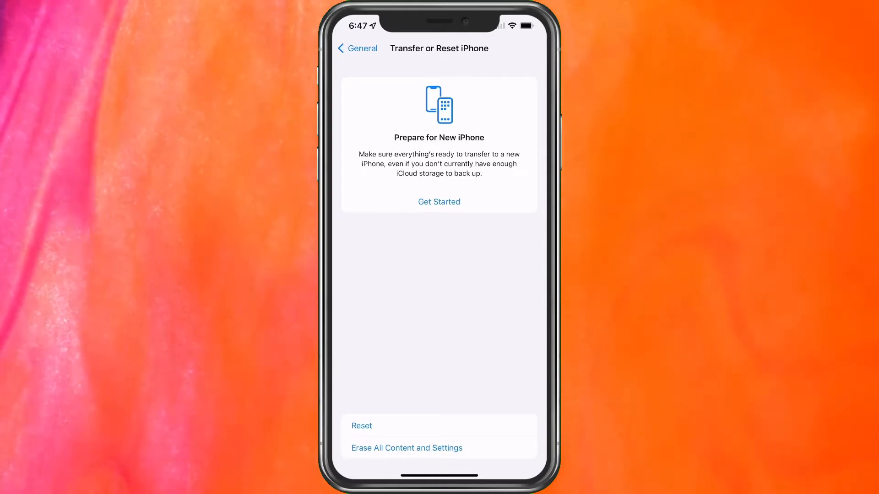
click(356, 49)
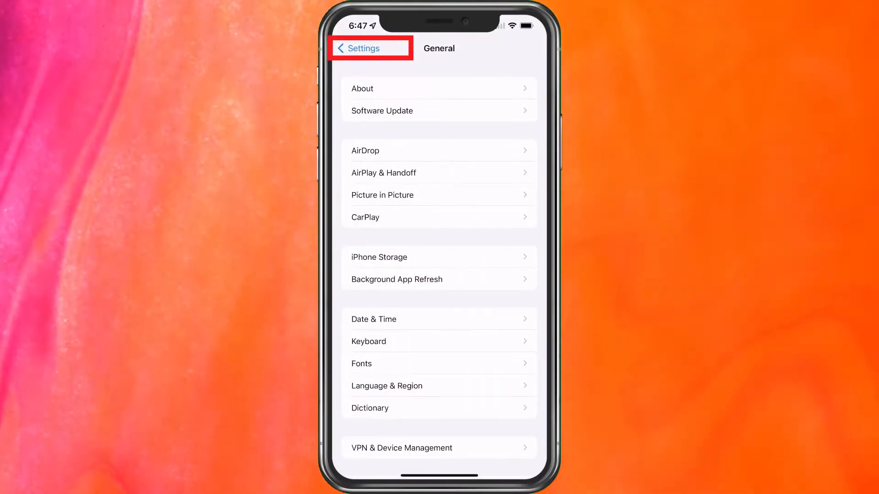
click(367, 48)
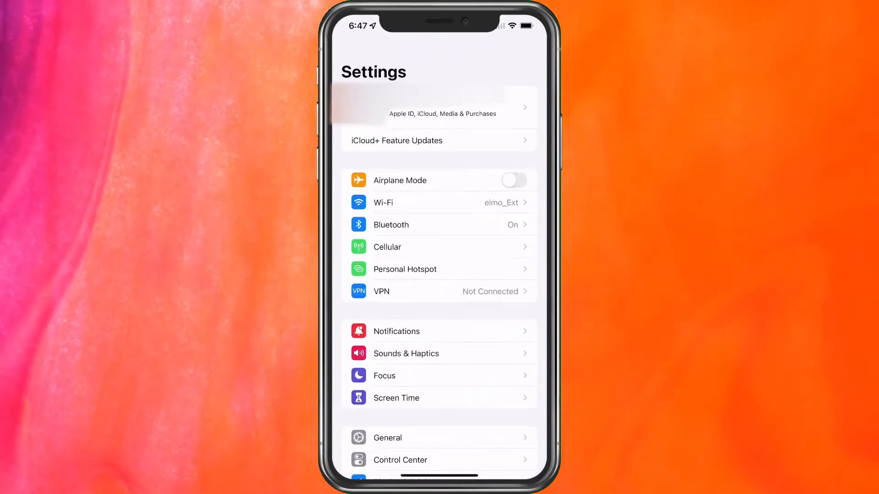
click(442, 114)
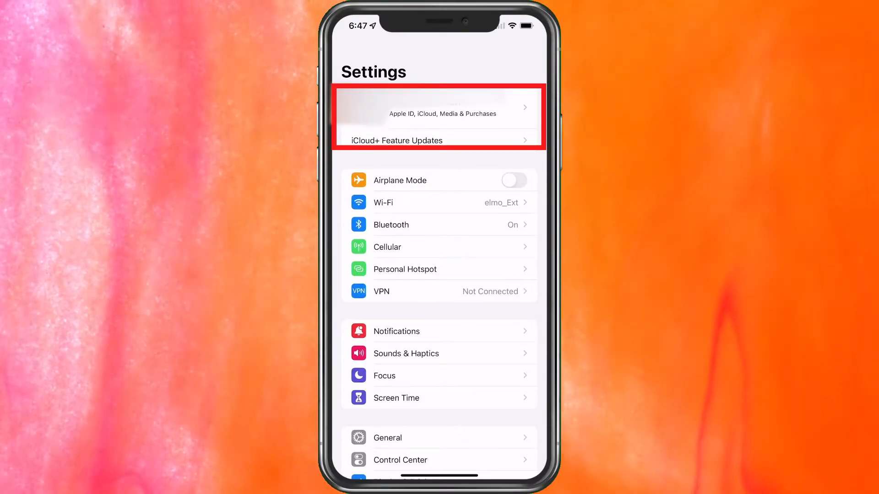
Go into the Apple ID account and show the iCloud page with storage and backup status
click(438, 114)
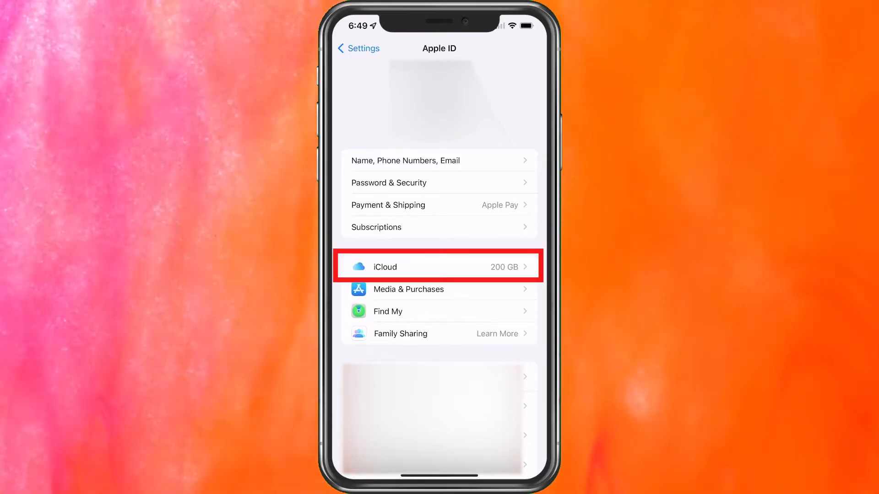
click(438, 266)
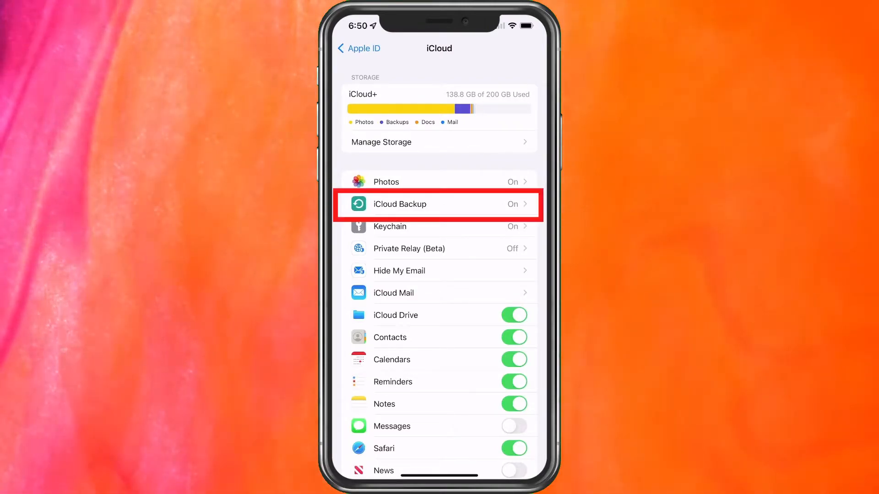
Show the Backup page confirming iCloud Backup and Back Up Over Cellular are on
click(438, 203)
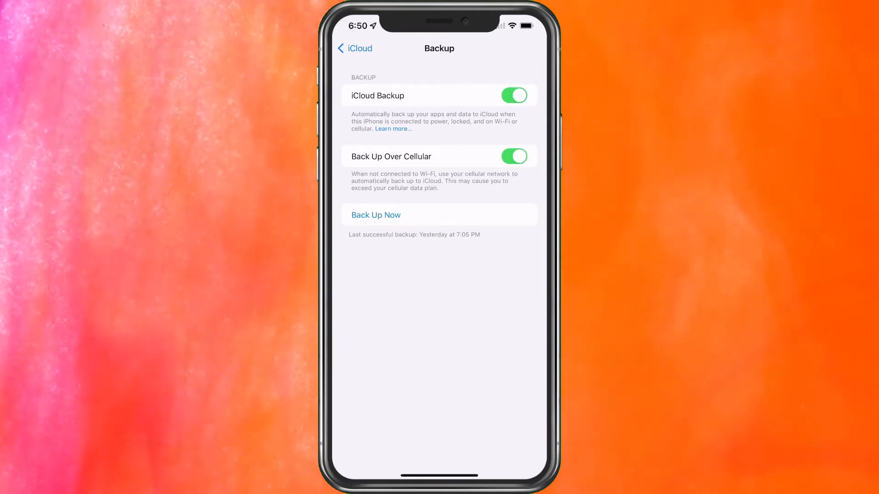
Back out to the Apple ID page and show Find My with Share My Location on
click(354, 49)
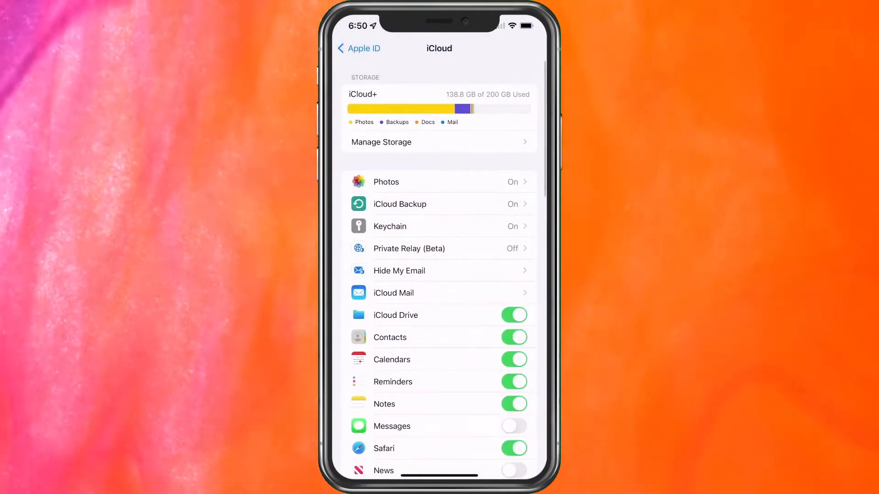
scroll(down, 3)
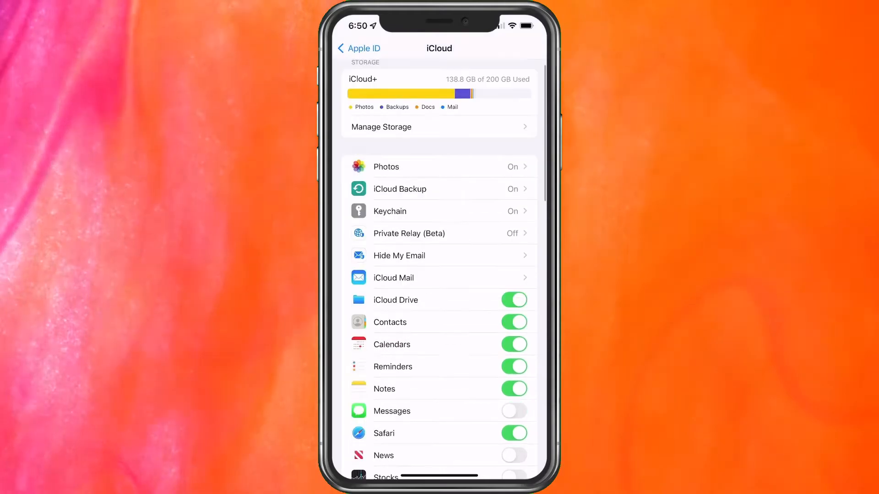
click(359, 49)
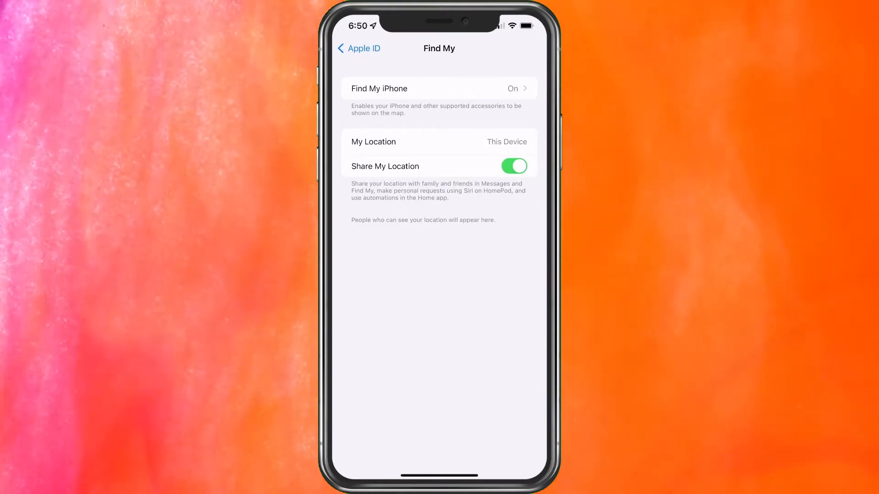
click(439, 88)
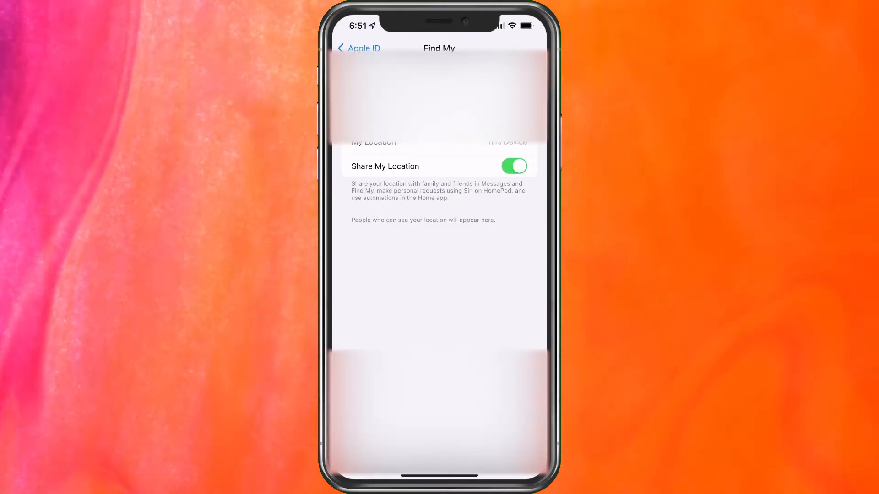
Leave Find My for the Apple ID page showing the sign-out option
click(357, 48)
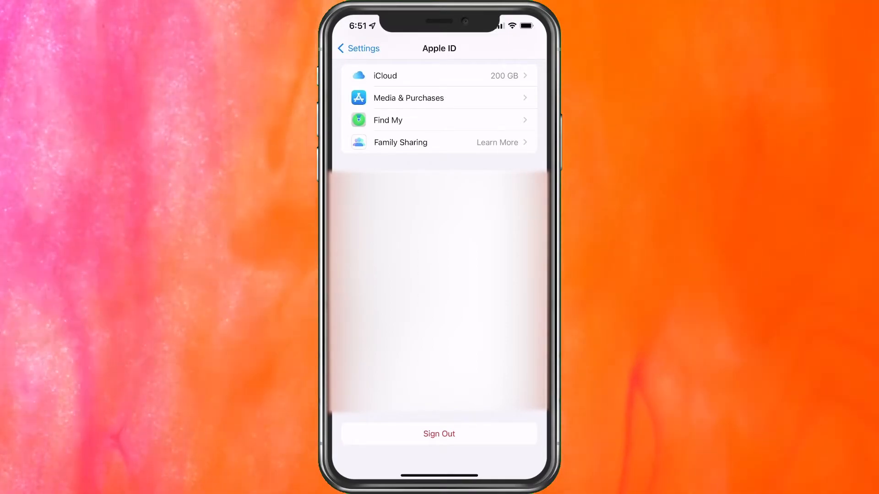
click(438, 433)
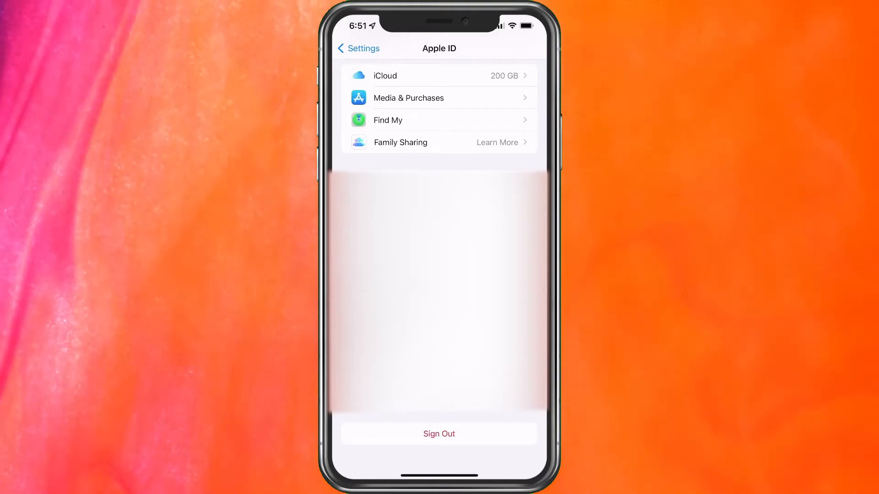
Return to Settings > General and reach Transfer or Reset iPhone again
click(358, 49)
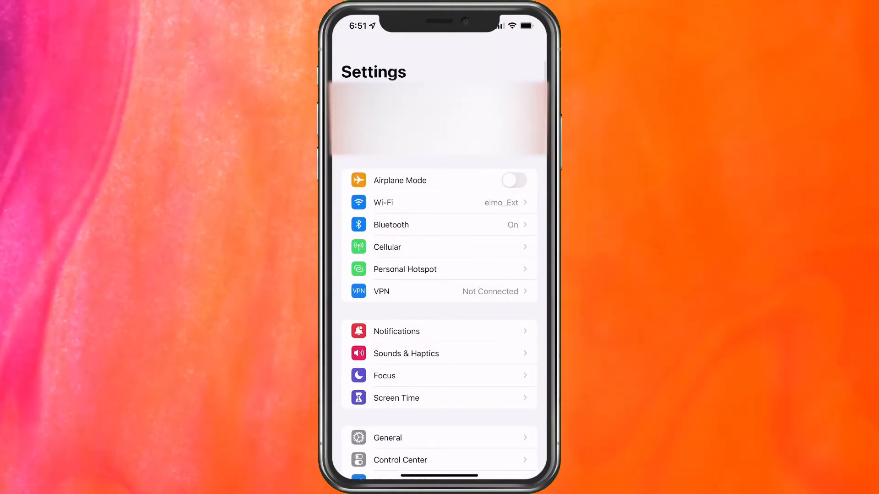
click(387, 437)
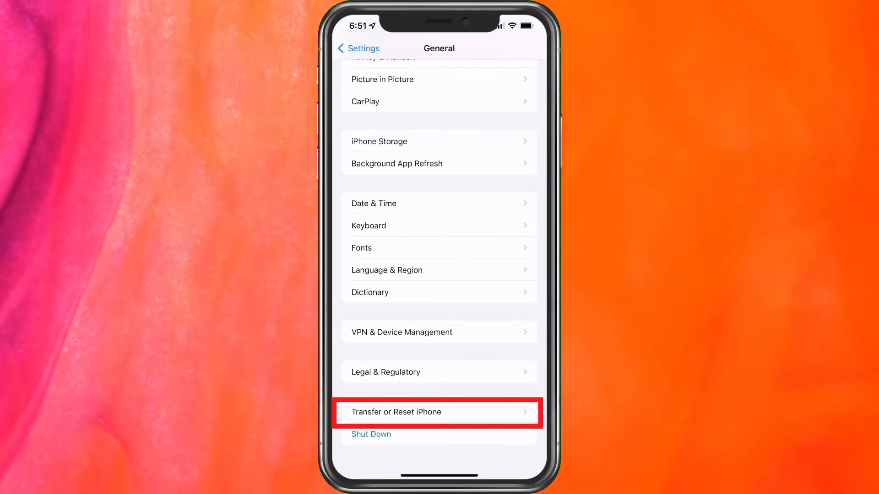
click(438, 411)
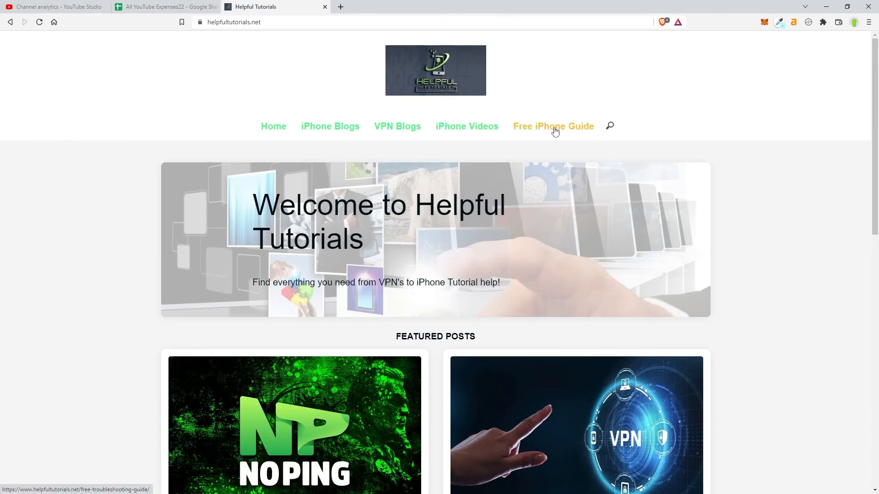
mouse_move(566, 125)
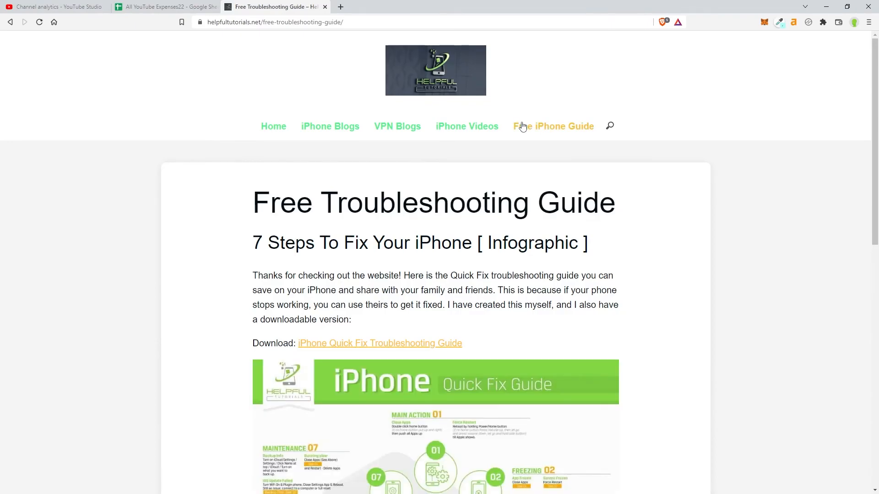
Scroll the Free Troubleshooting Guide page down to the iPhone Quick Fix infographic
scroll(down, 3)
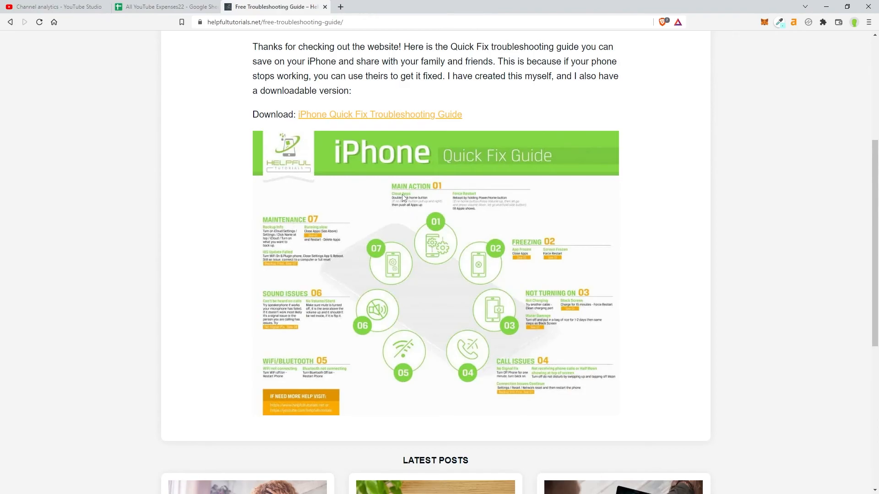
mouse_move(404, 407)
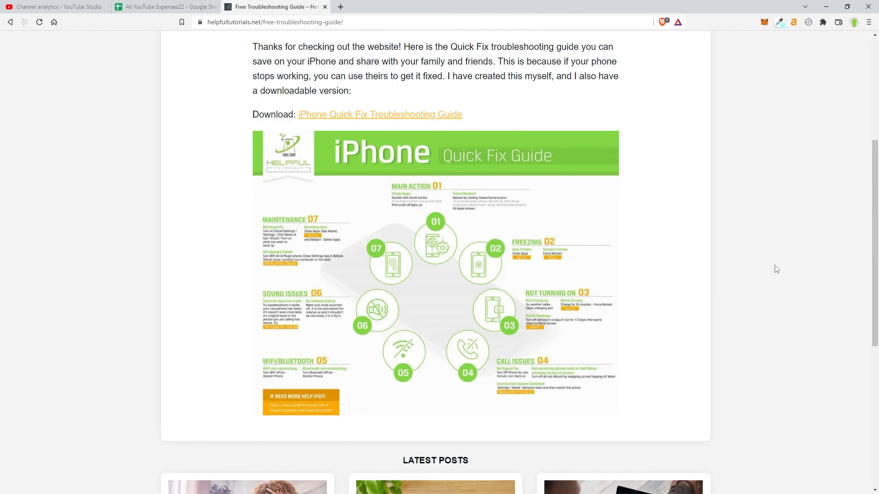
mouse_move(785, 264)
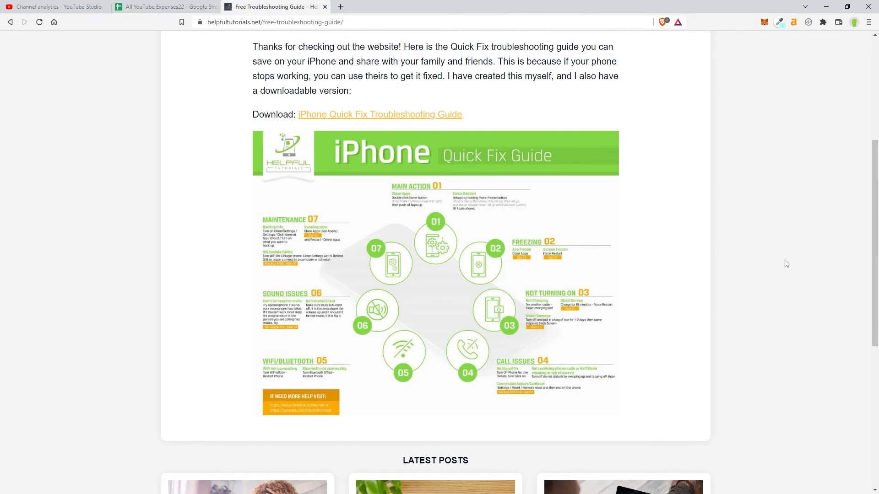